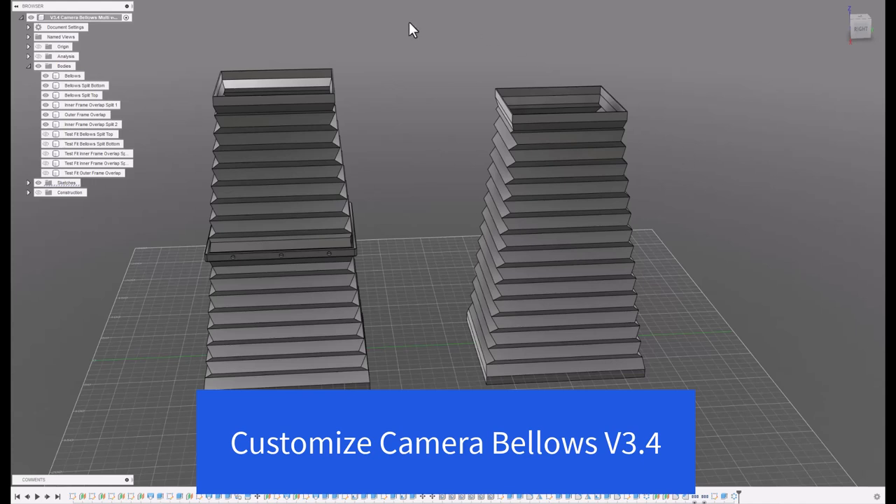
{"action": "mouse_move", "coordinate": [334, 9]}
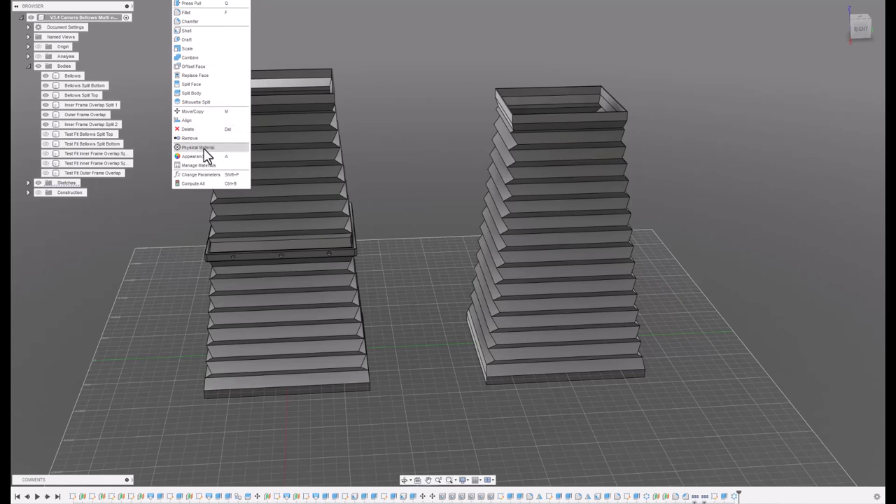
Set HeightOverall 200 mm, TopWidthOverall 75 mm, BaseWidthOverall 125 mm and Thickness 0.6 mm in user parameters
{"action": "left_click", "coordinate": [202, 174]}
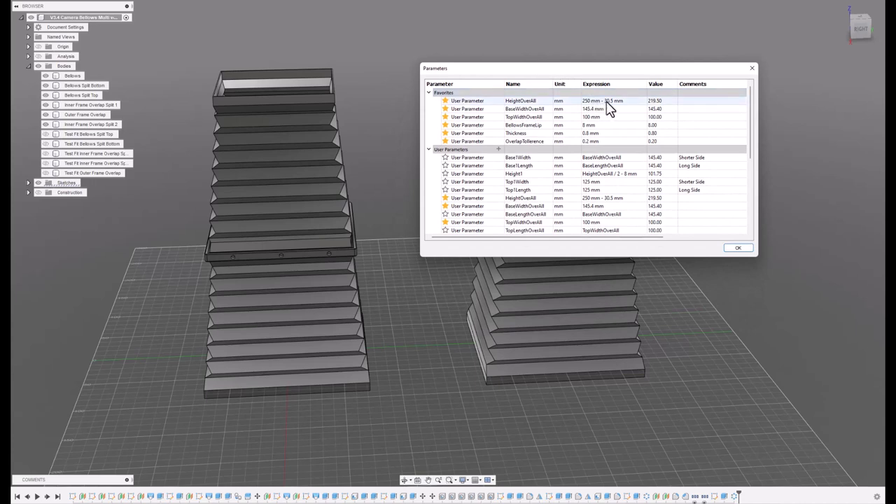
{"action": "mouse_move", "coordinate": [533, 106]}
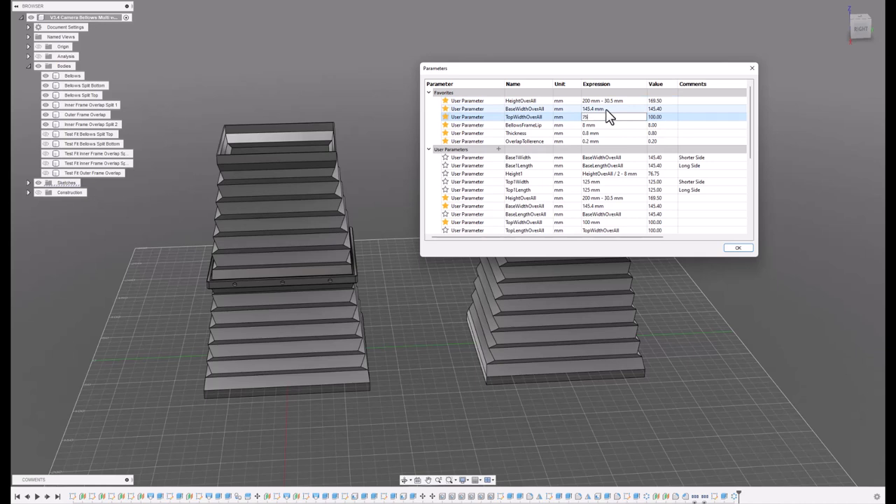
{"action": "type", "text": "75 mm"}
{"action": "left_click", "coordinate": [613, 133]}
{"action": "type", "text": "0.6"}
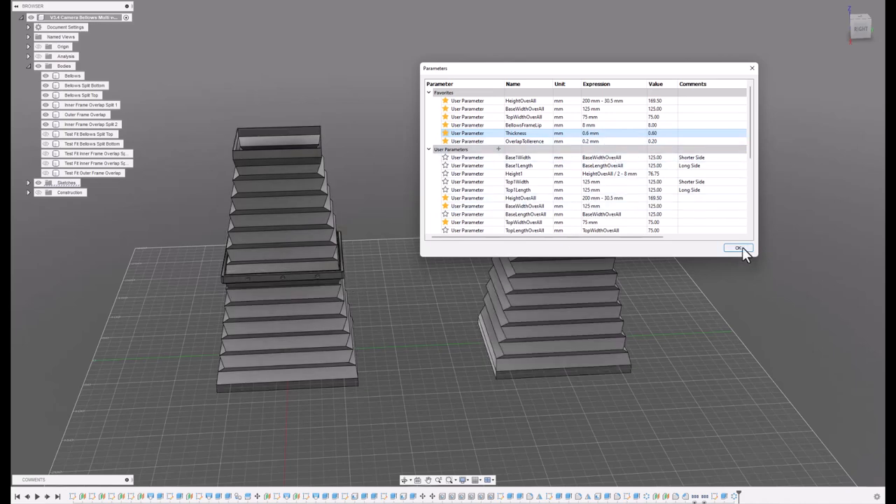
{"action": "left_click", "coordinate": [739, 249]}
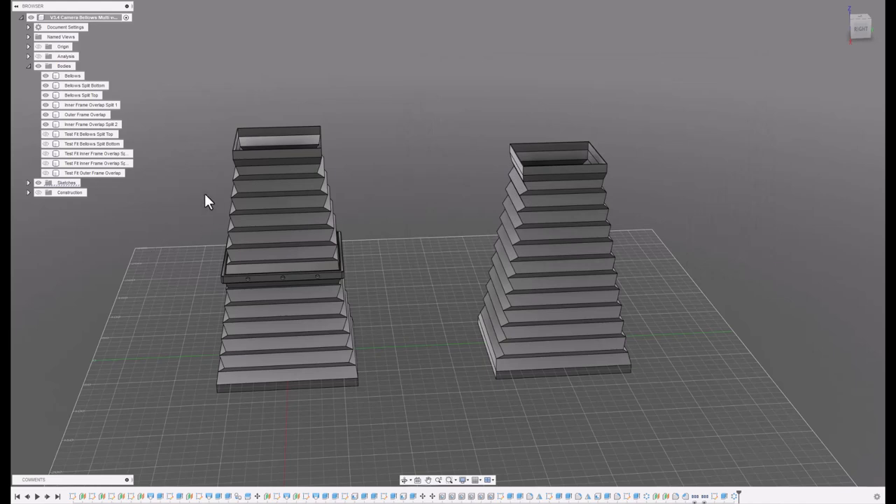
Hide the bellows bodies so only the test-fit frame remains visible
{"action": "left_click", "coordinate": [88, 135]}
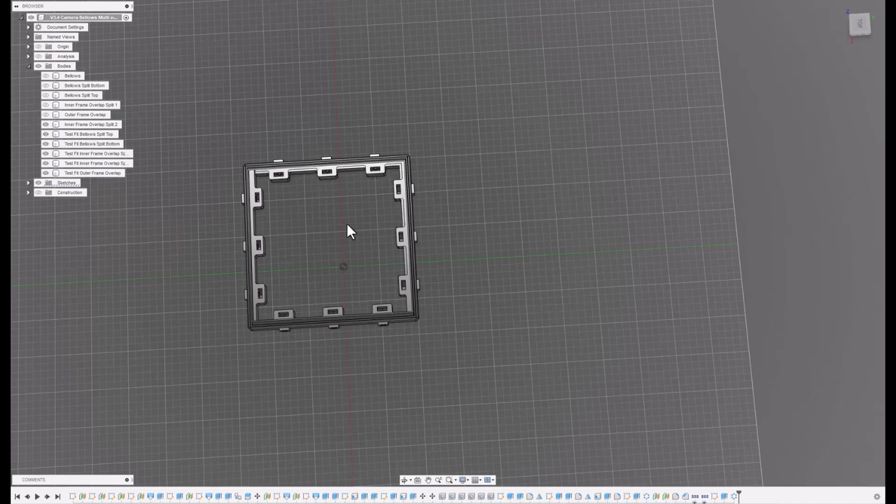
Tilt to perspective and toggle the Inner Frame Overlap body's visibility in the Browser
{"action": "left_click_drag", "start_coordinate": [350, 231], "coordinate": [336, 166]}
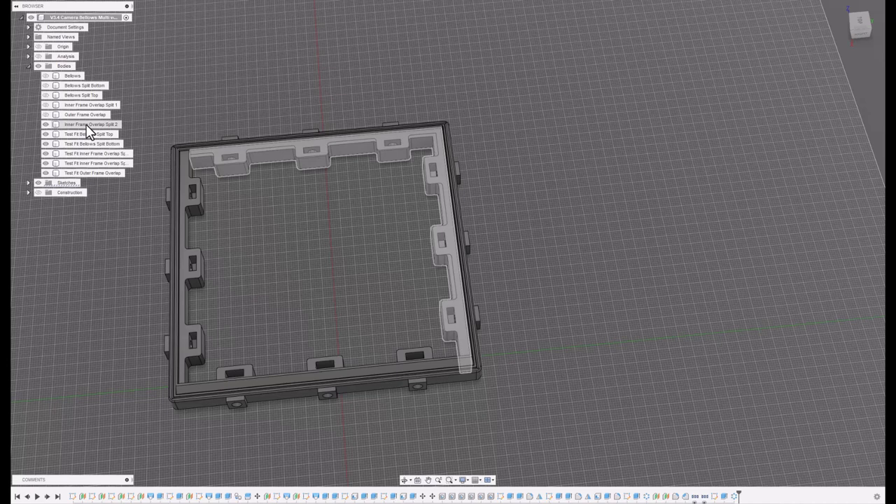
{"action": "left_click", "coordinate": [91, 124]}
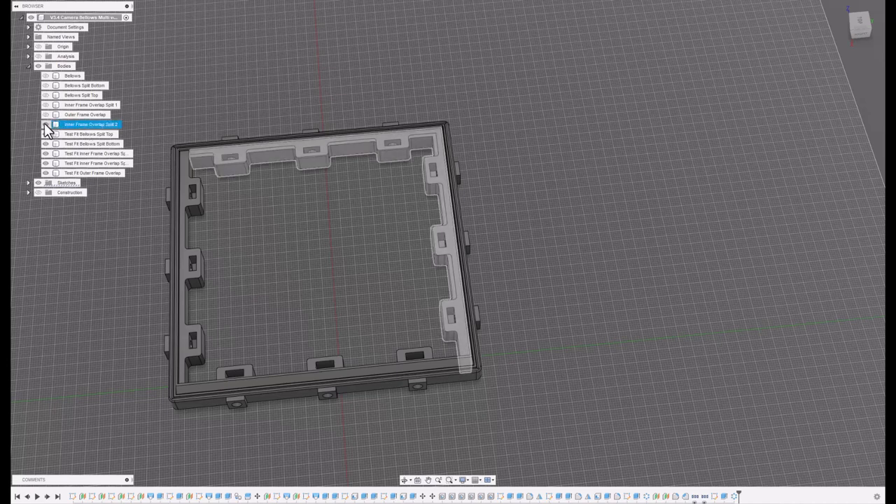
{"action": "left_click", "coordinate": [45, 124]}
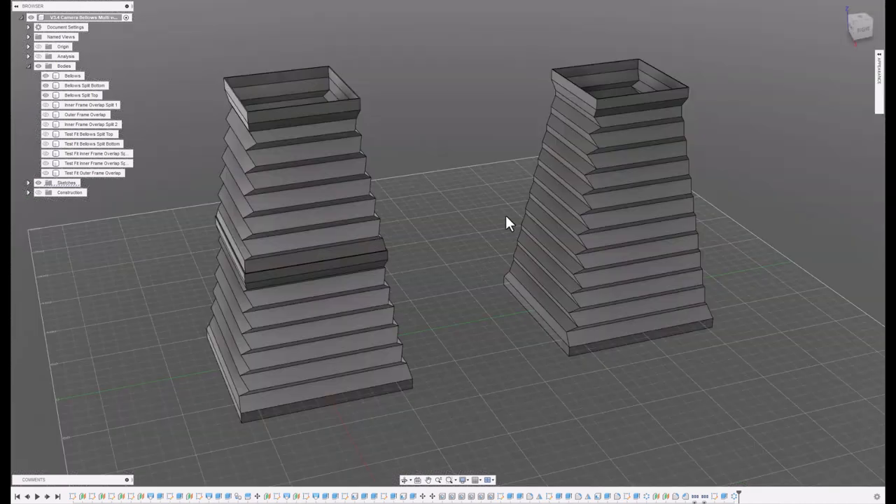
{"action": "mouse_move", "coordinate": [413, 202]}
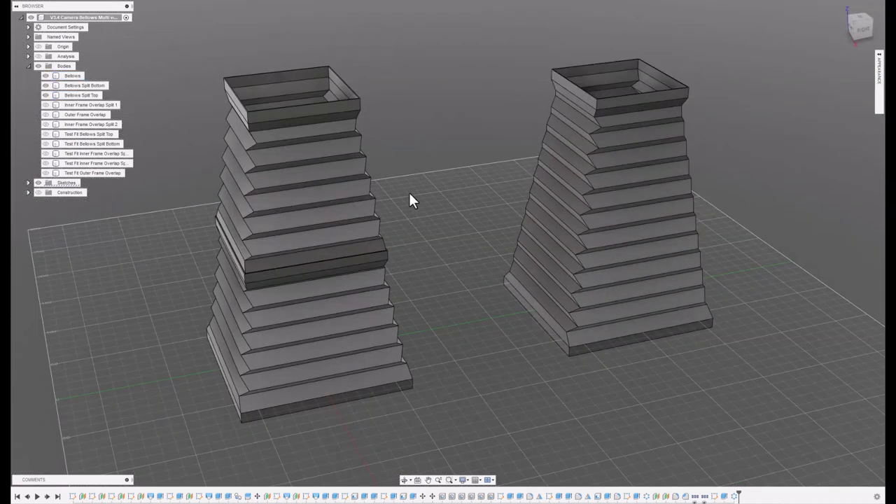